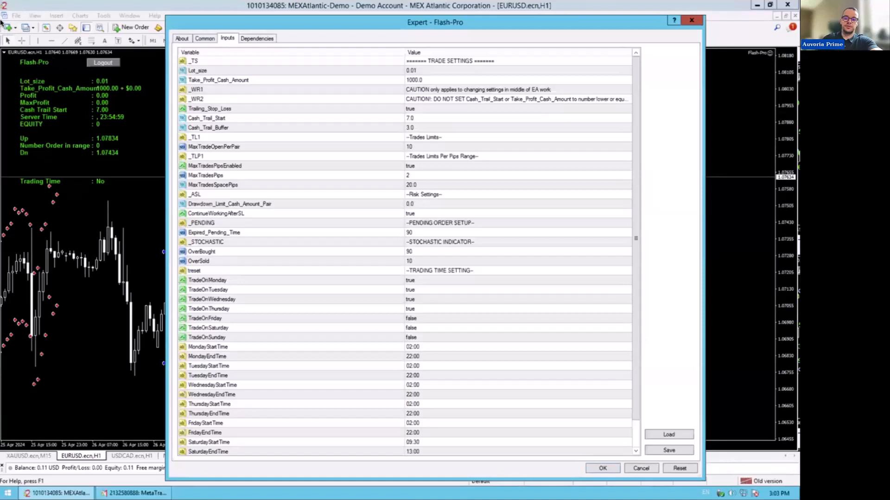
mouse_move(130, 442)
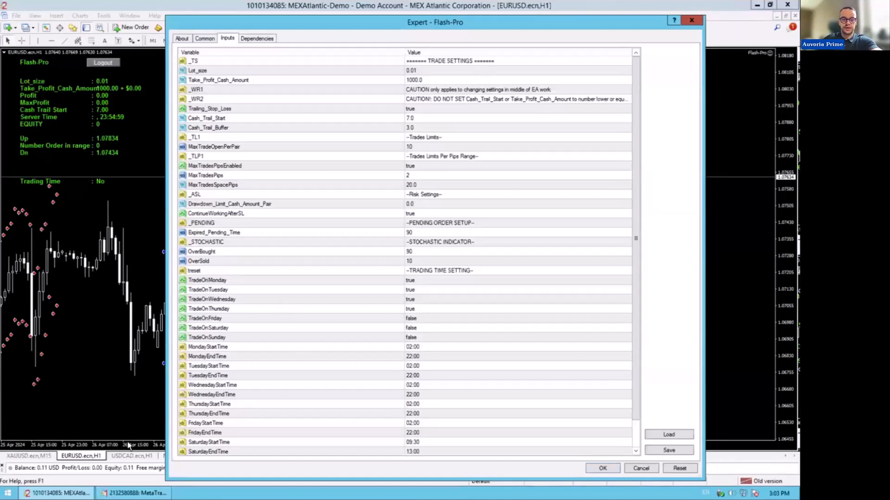
mouse_move(472, 23)
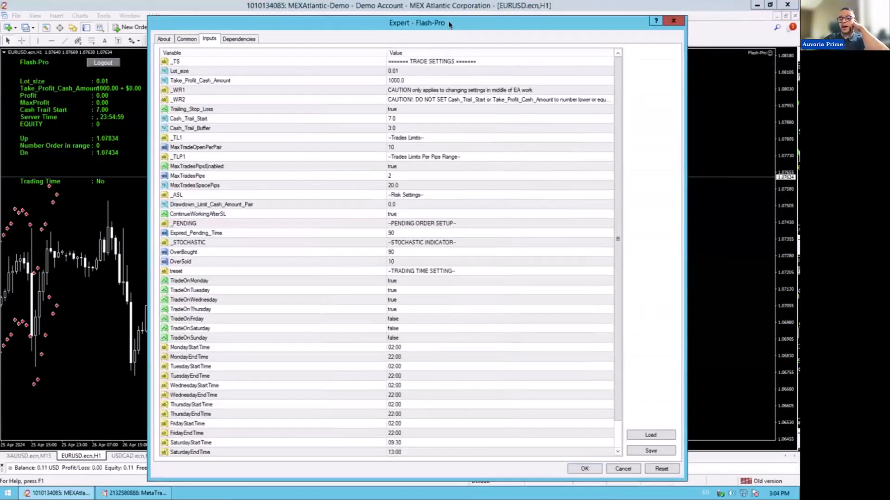
mouse_move(324, 141)
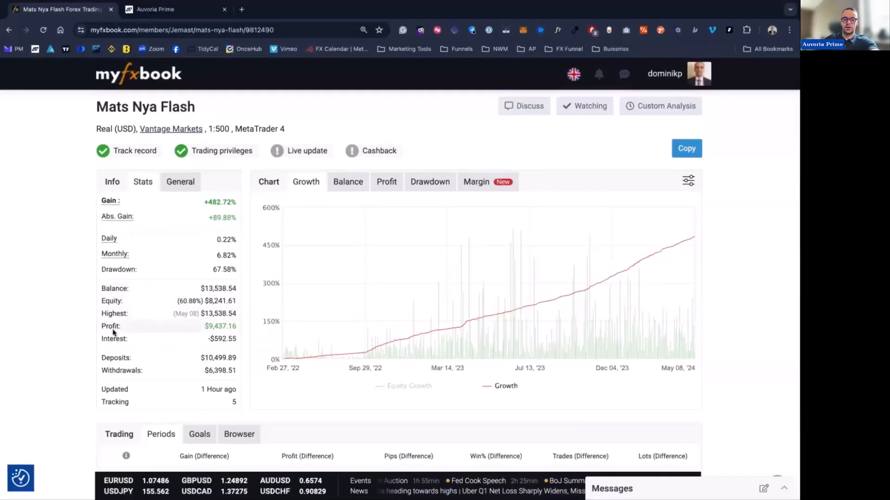
Step: Scroll down through the Flash-Pro input list and back up slightly
scroll(down, 3)
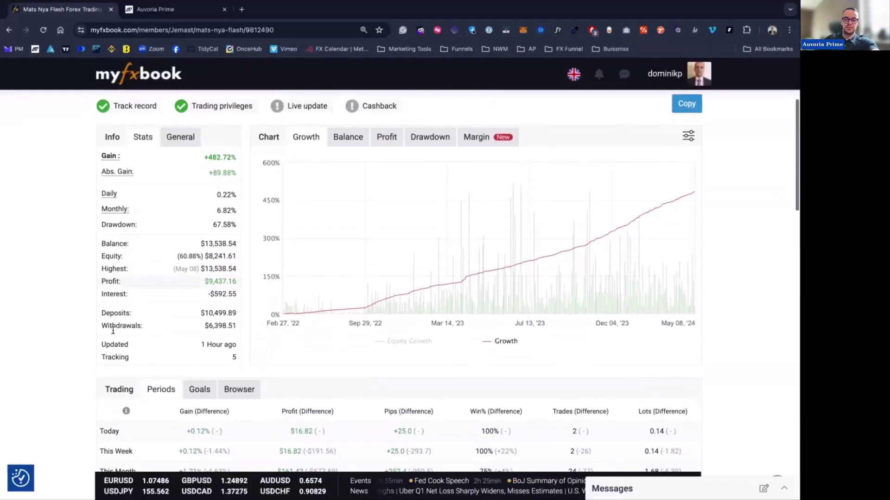
scroll(down, 3)
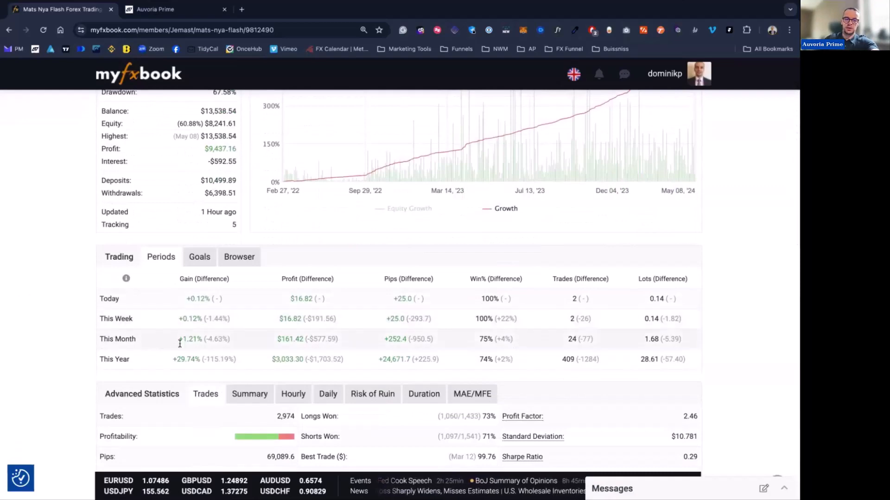
scroll(down, 3)
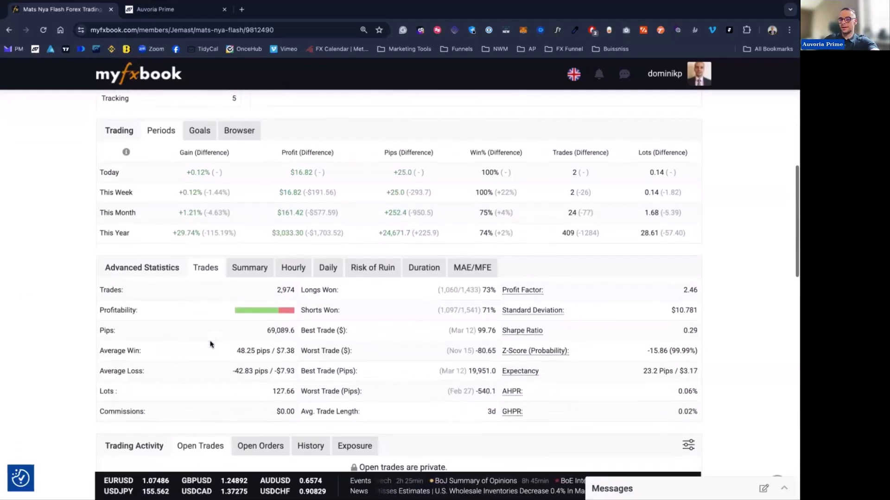
scroll(down, 3)
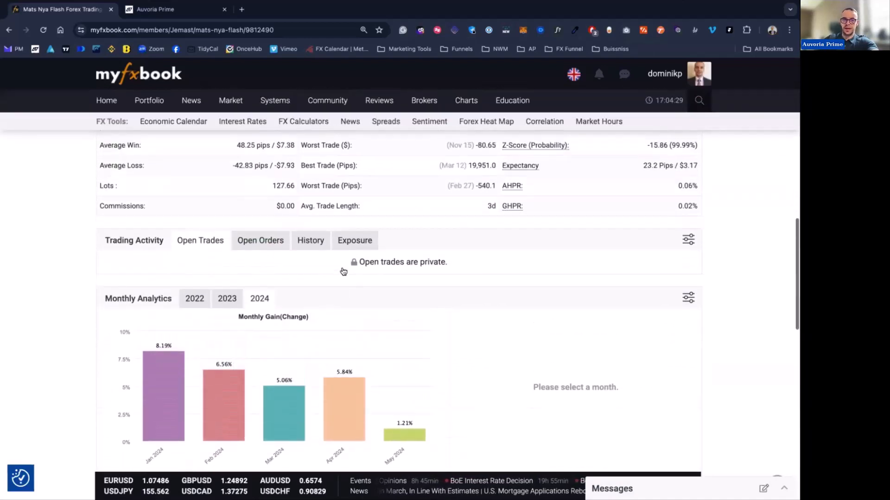
scroll(up, 3)
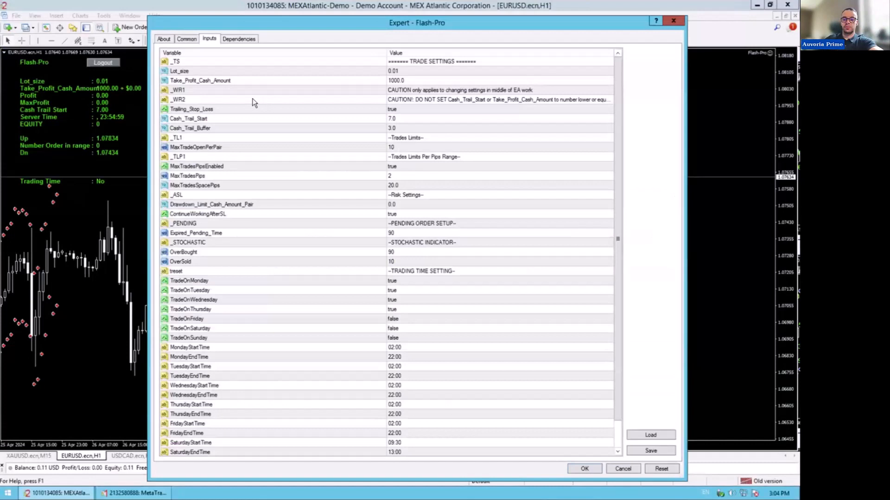
mouse_move(420, 73)
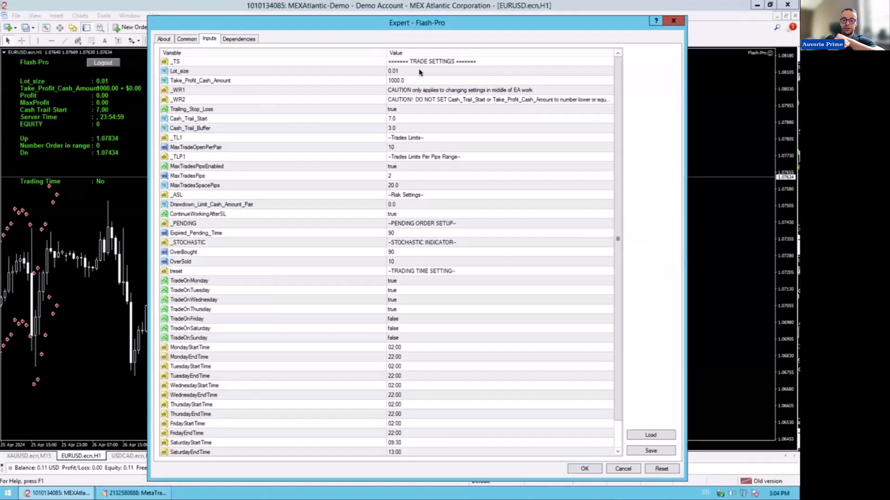
mouse_move(245, 295)
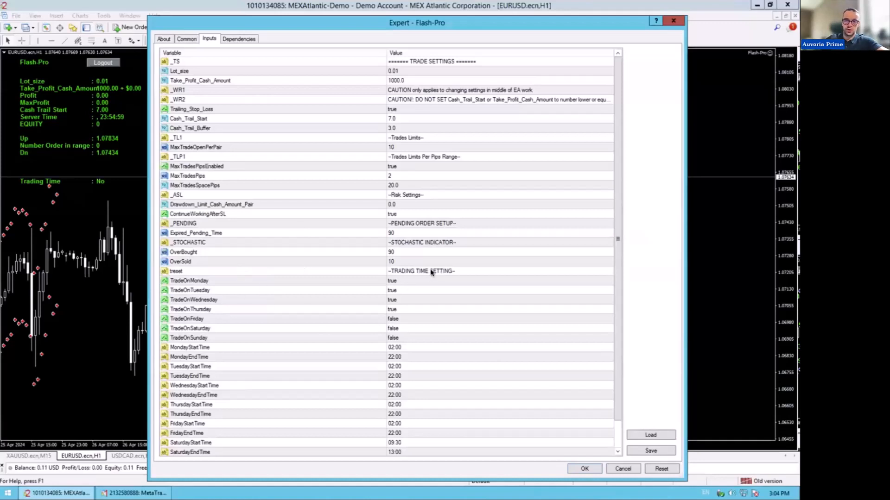
mouse_move(14, 156)
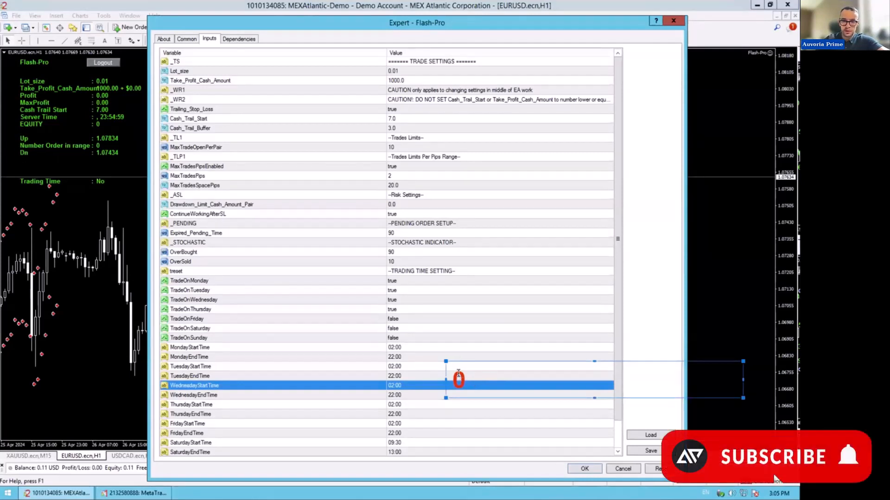
Step: Type the notes '1 pair', '4000', '4 pairs' and 'aggressive'
click(771, 456)
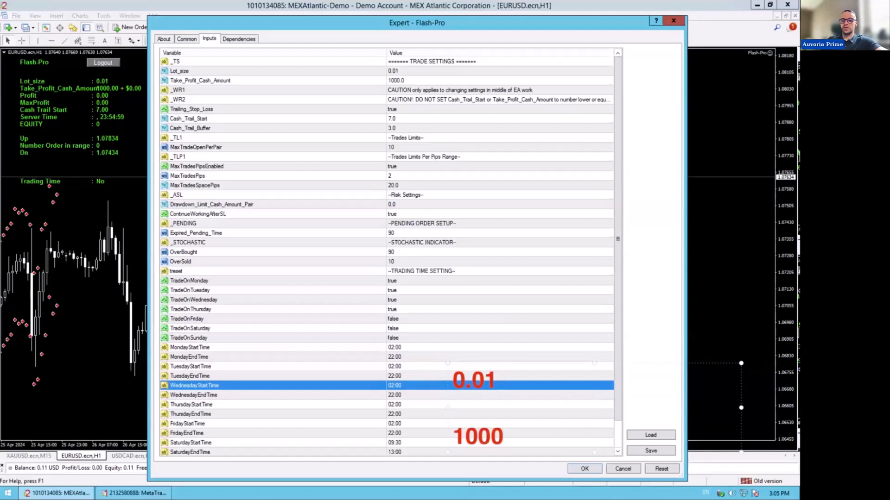
text(1)
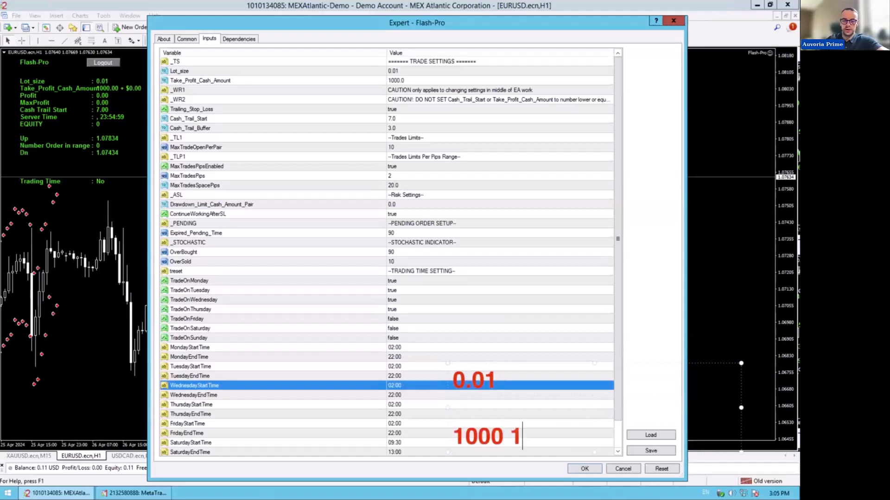
text(pair)
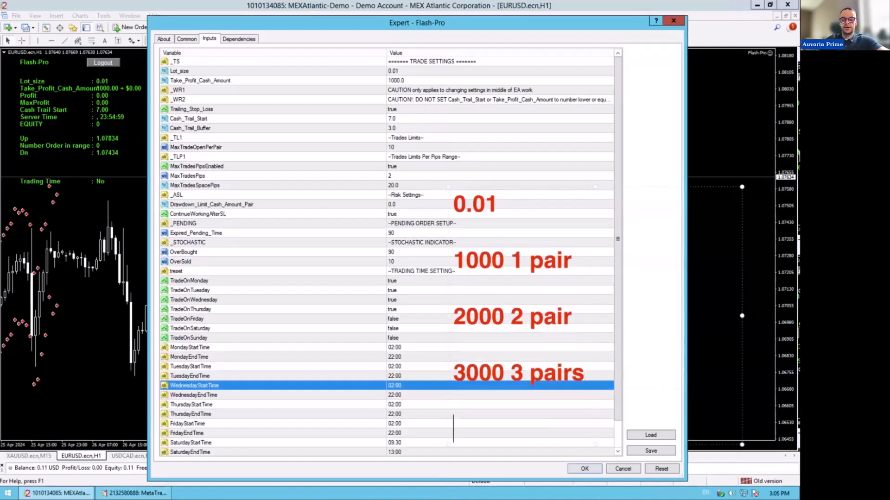
text(4000)
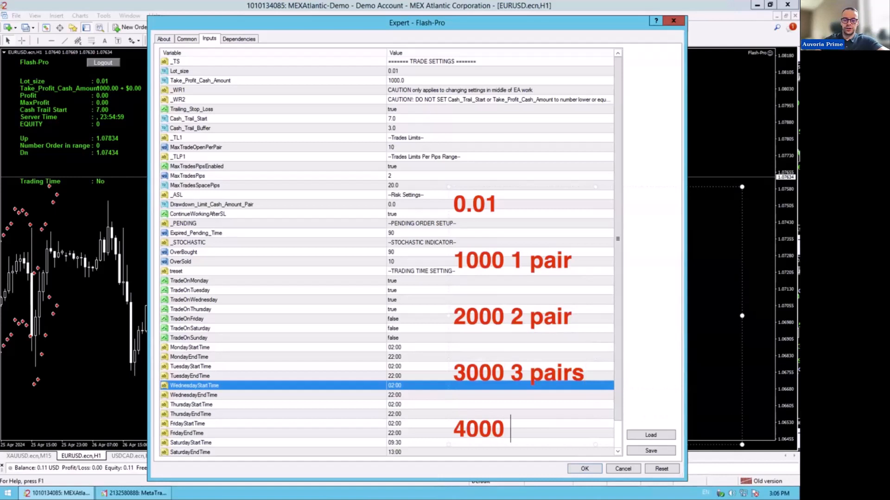
text(4 pairs)
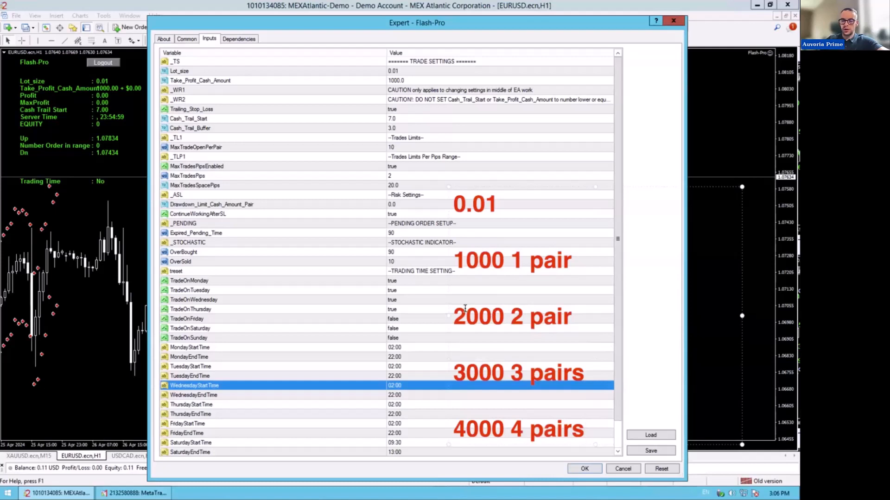
mouse_move(520, 313)
text(4)
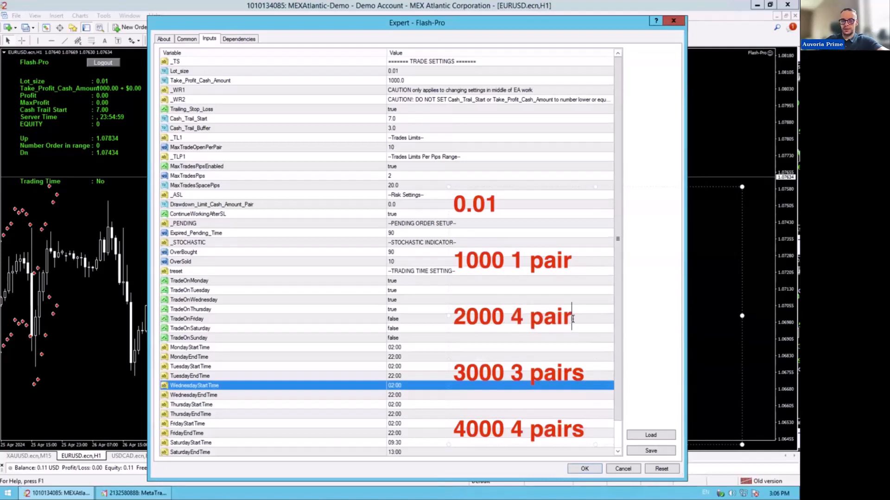
text(aggre)
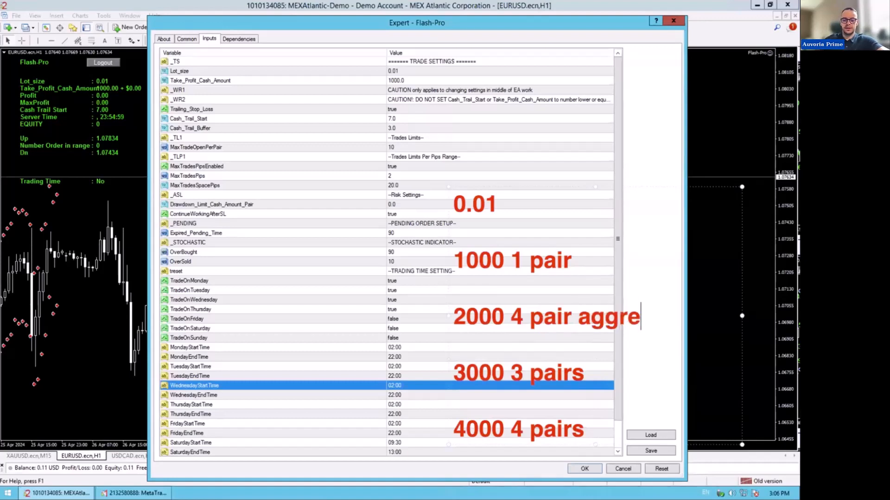
text(sive)
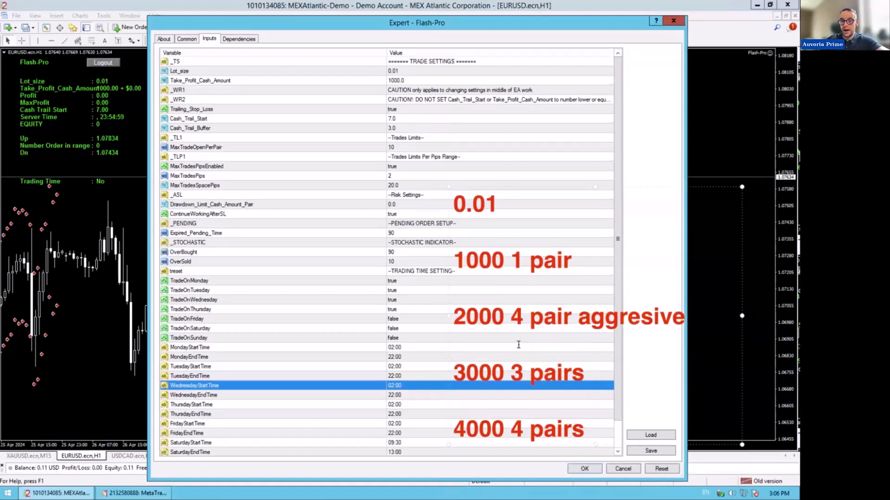
mouse_move(496, 432)
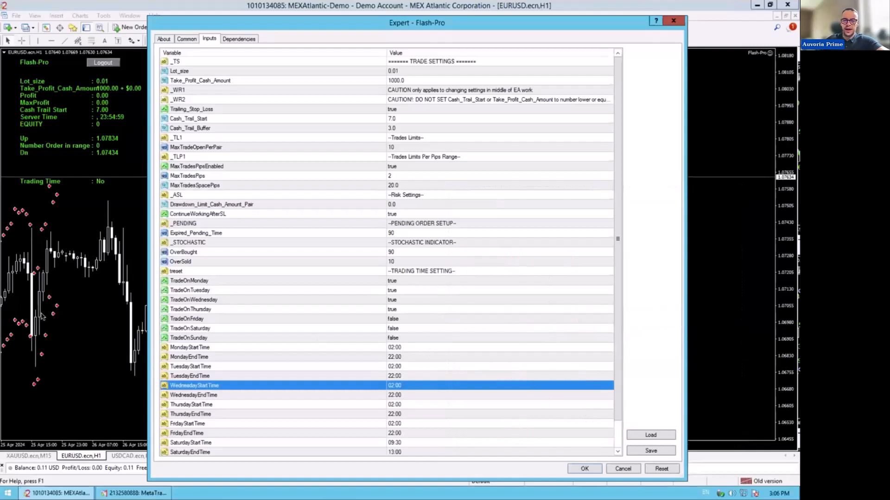
mouse_move(255, 120)
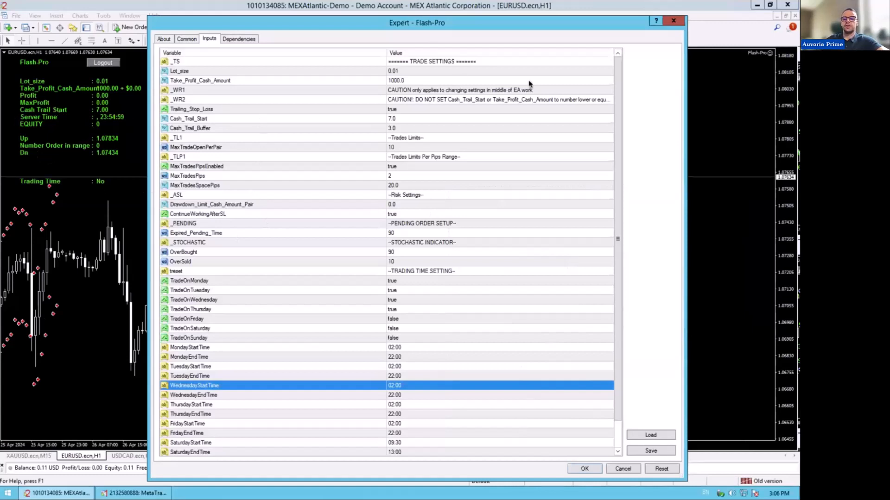
mouse_move(408, 96)
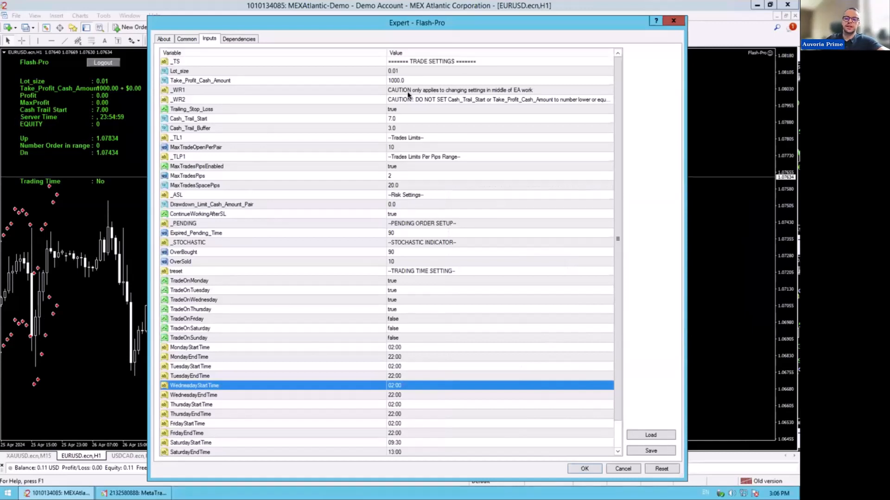
mouse_move(256, 124)
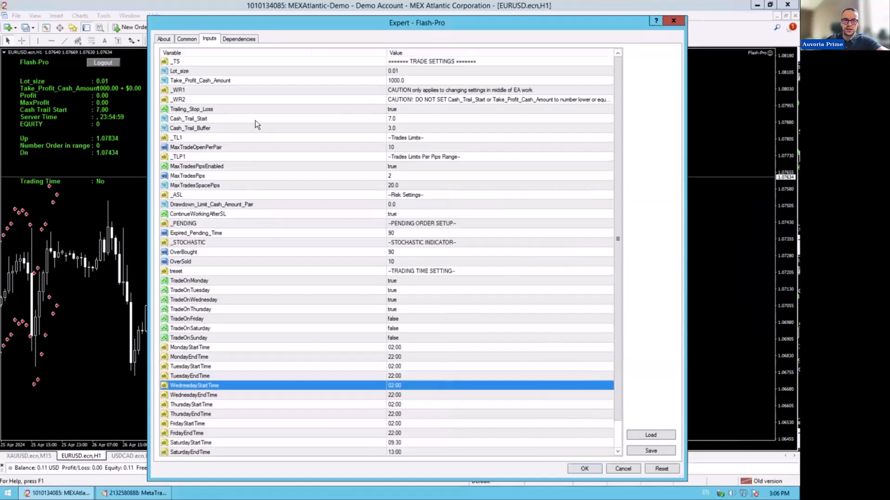
mouse_move(349, 159)
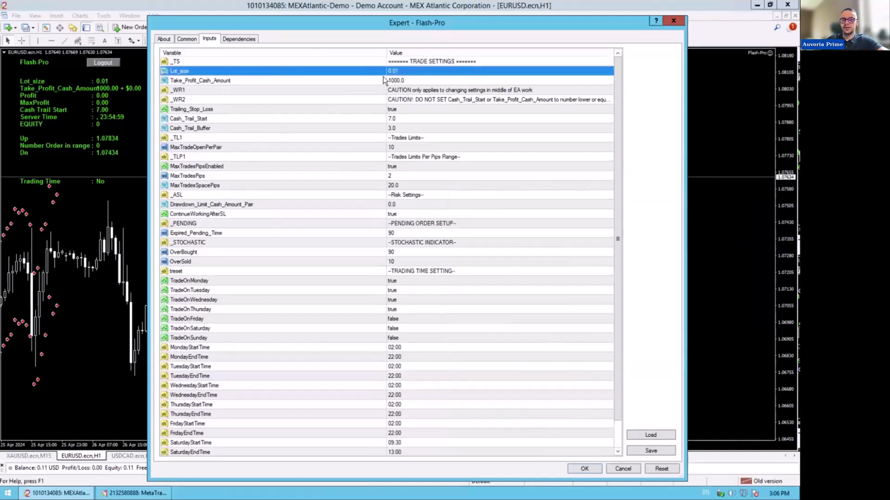
Step: Enter 3.0 in the Trailing_Stop_Loss value, then 30 for MaxTradesSpacePips
click(200, 80)
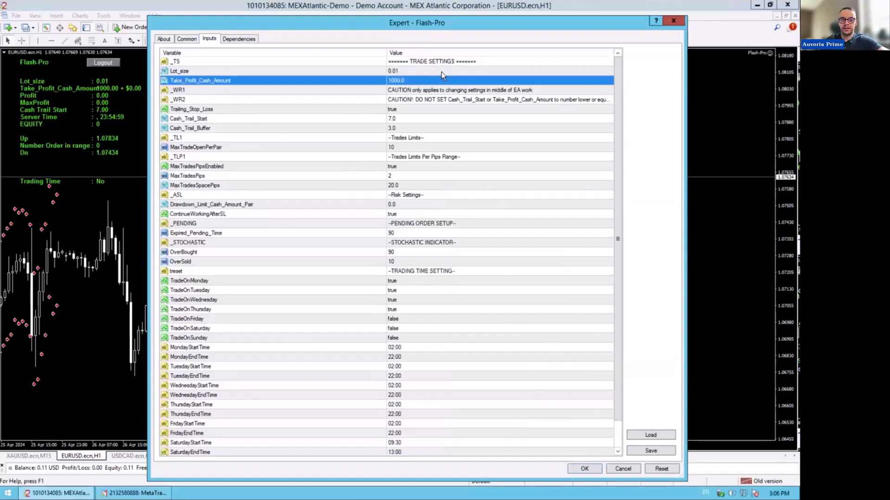
mouse_move(407, 110)
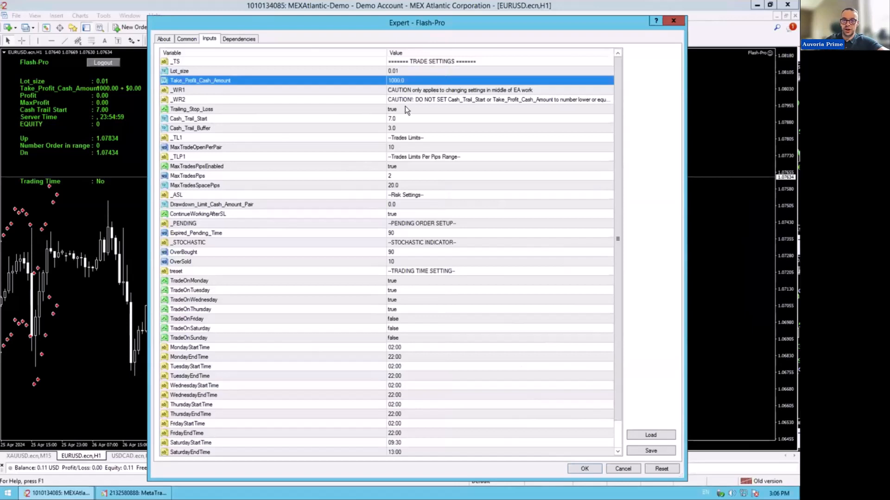
mouse_move(225, 122)
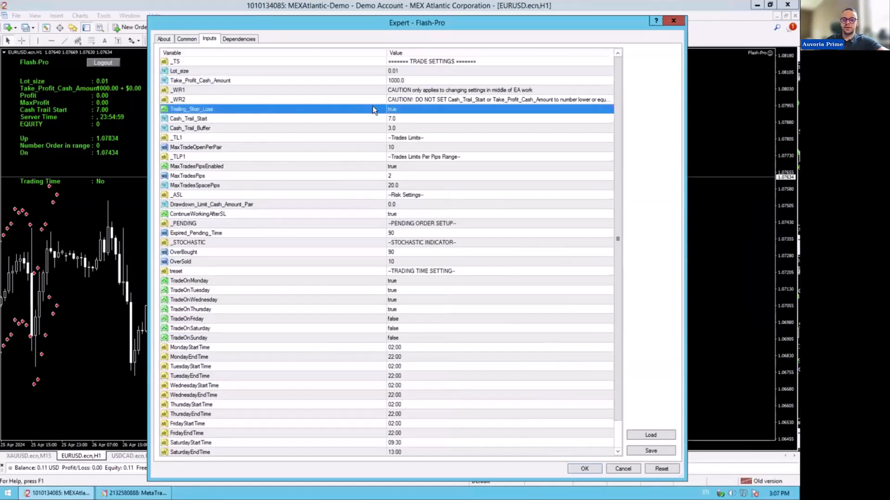
mouse_move(400, 111)
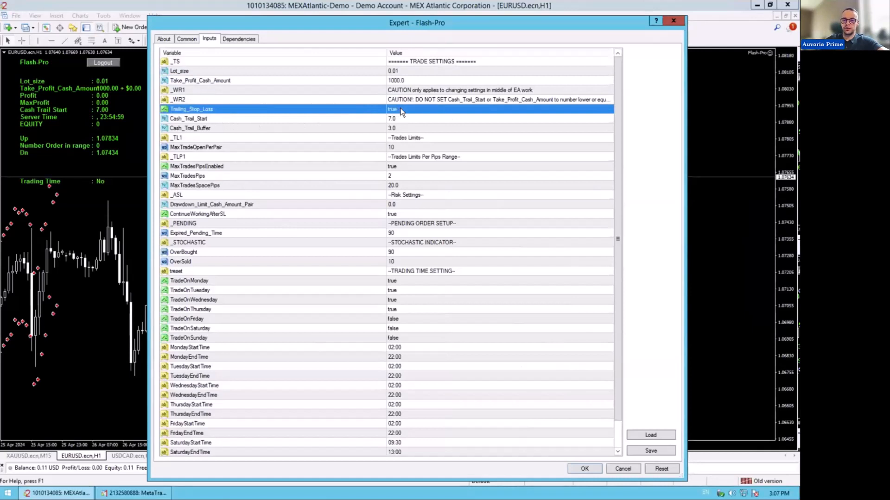
click(398, 119)
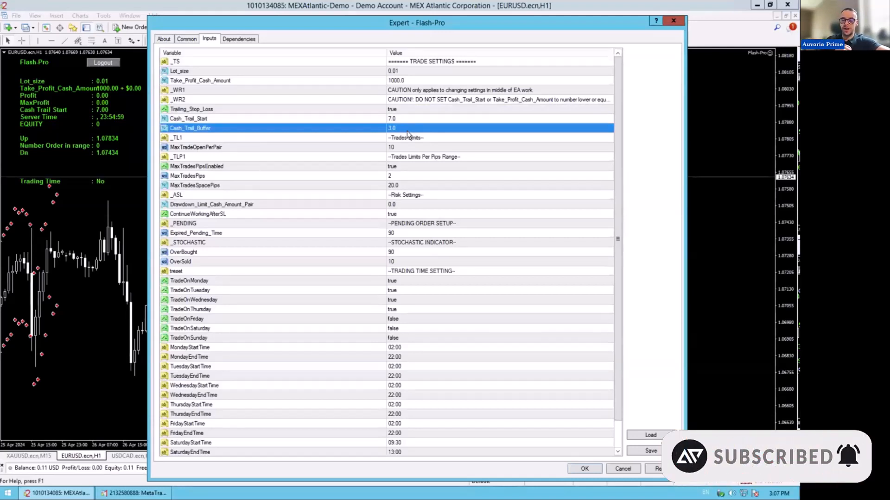
mouse_move(312, 126)
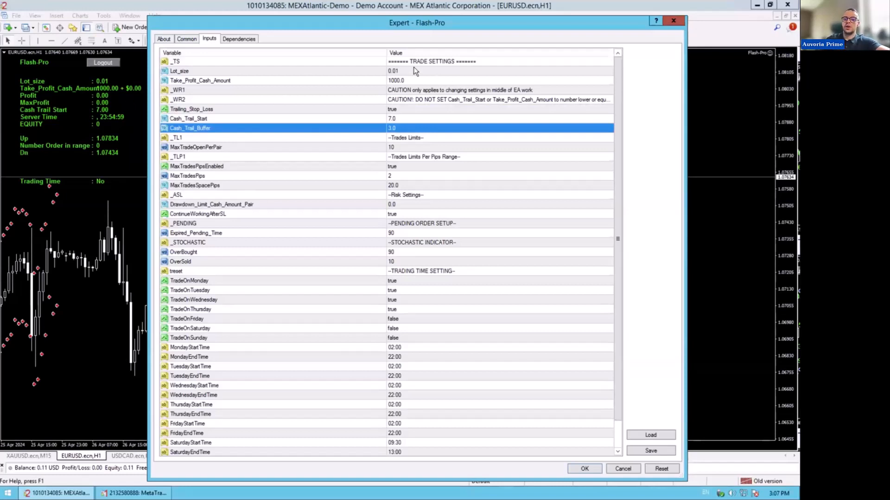
mouse_move(400, 102)
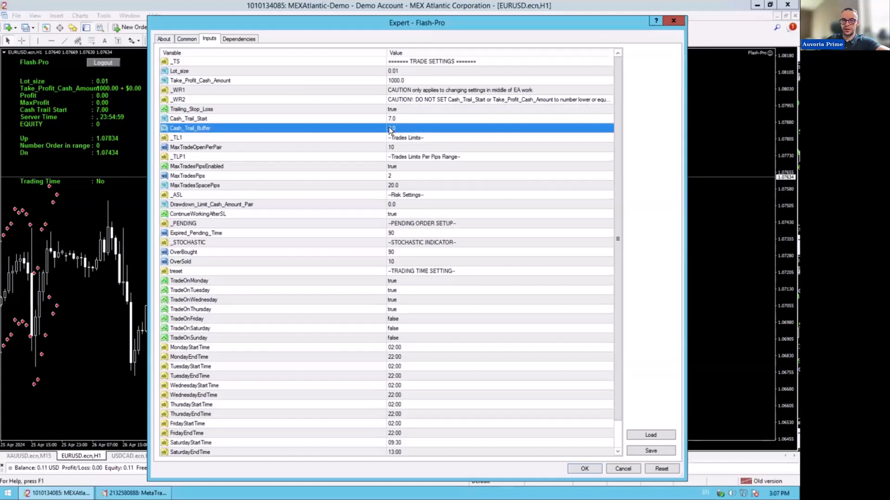
text(3.0)
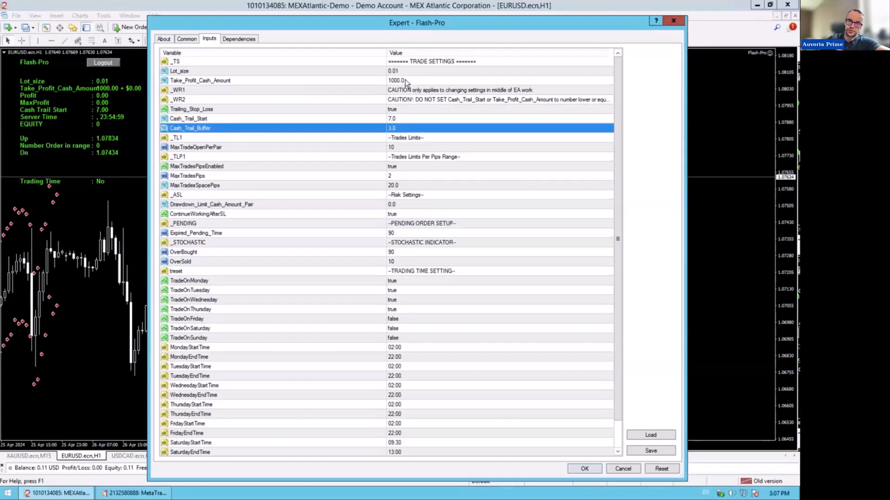
mouse_move(400, 73)
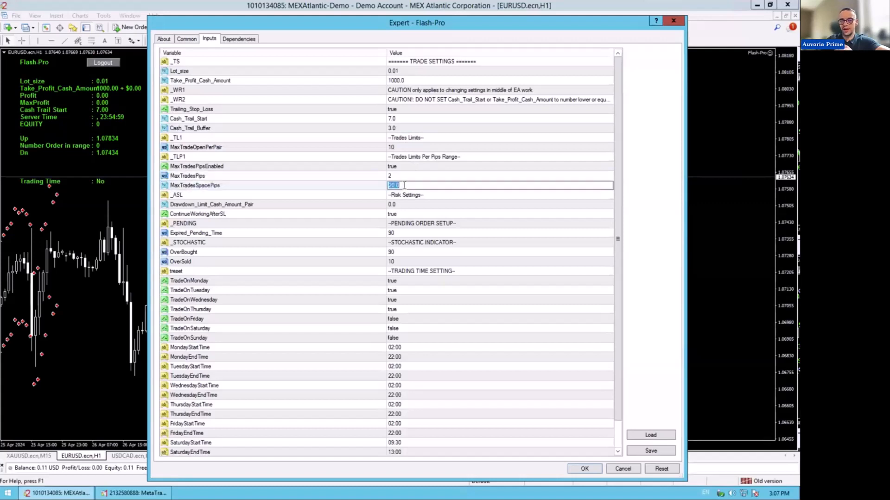
text(30)
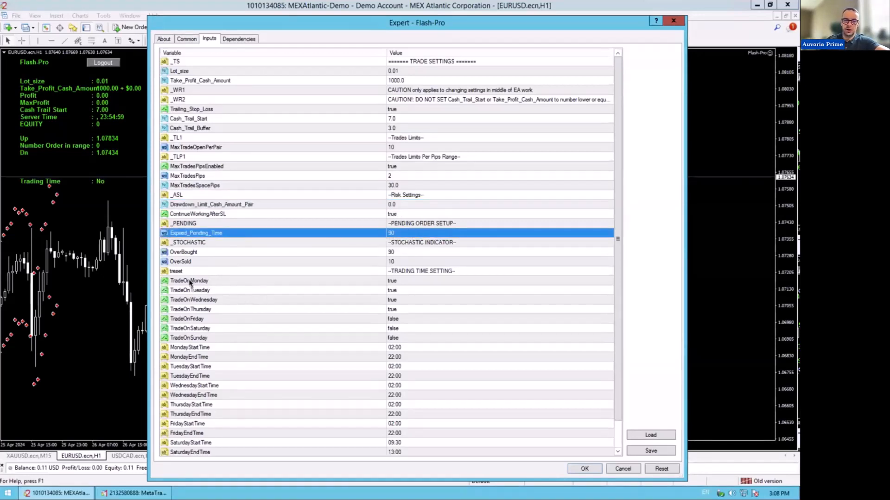
mouse_move(215, 113)
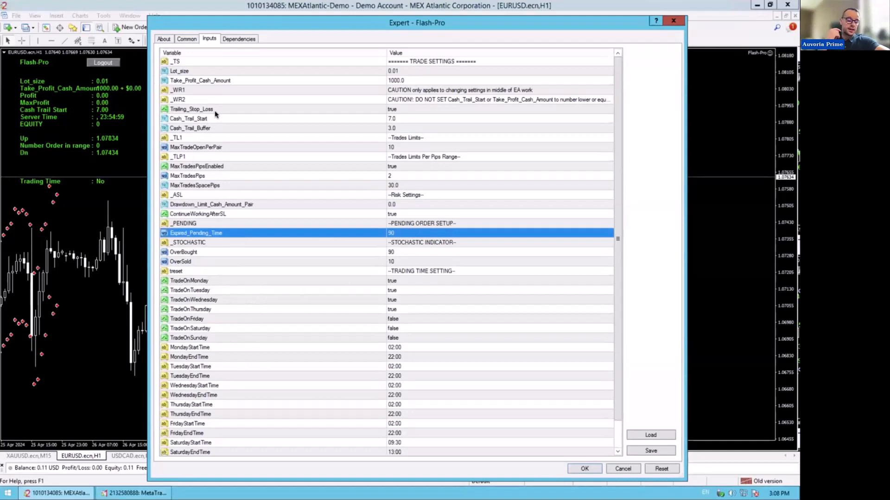
mouse_move(240, 132)
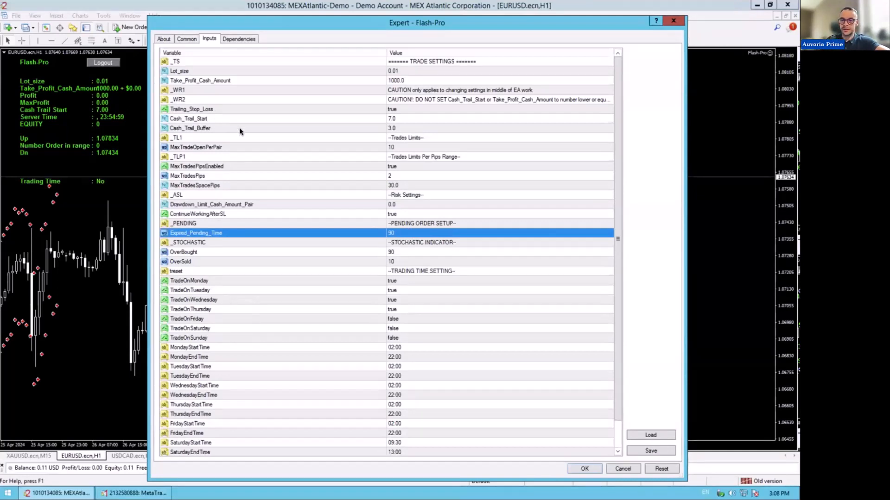
mouse_move(194, 254)
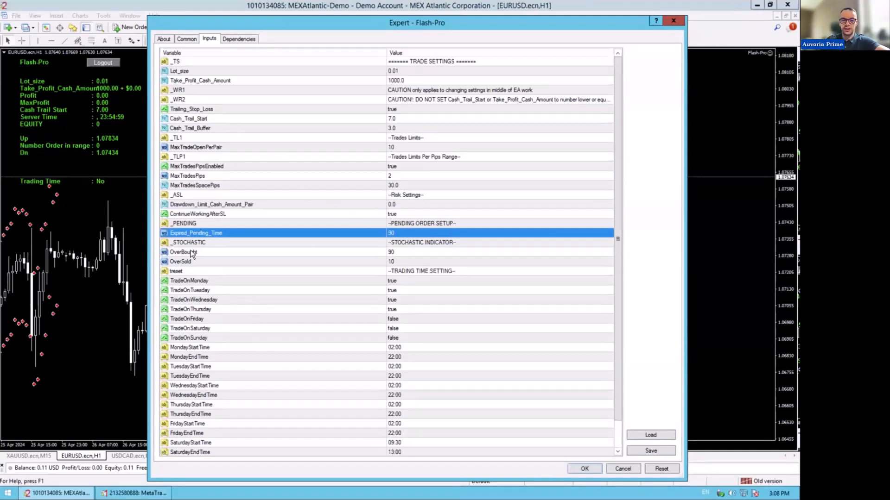
click(184, 252)
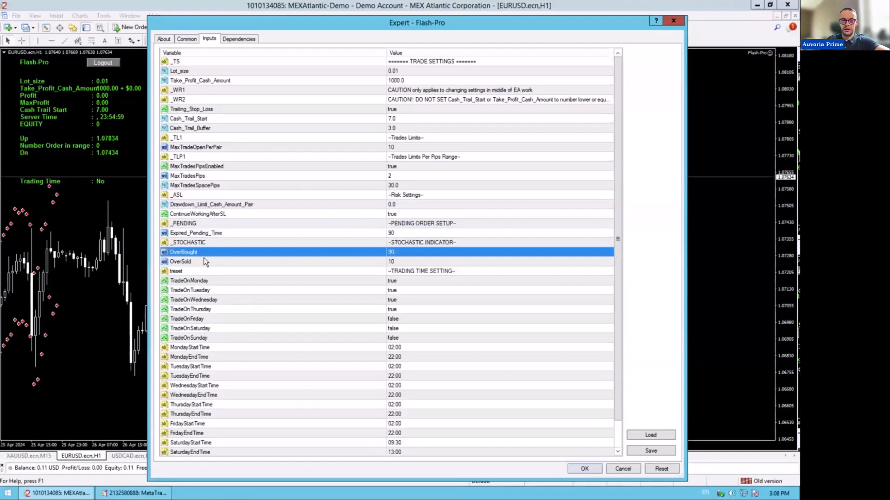
click(180, 261)
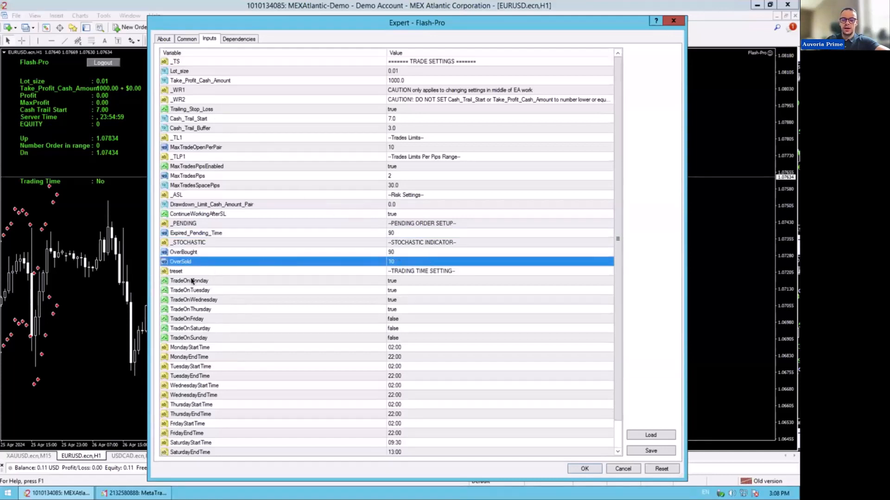
click(188, 280)
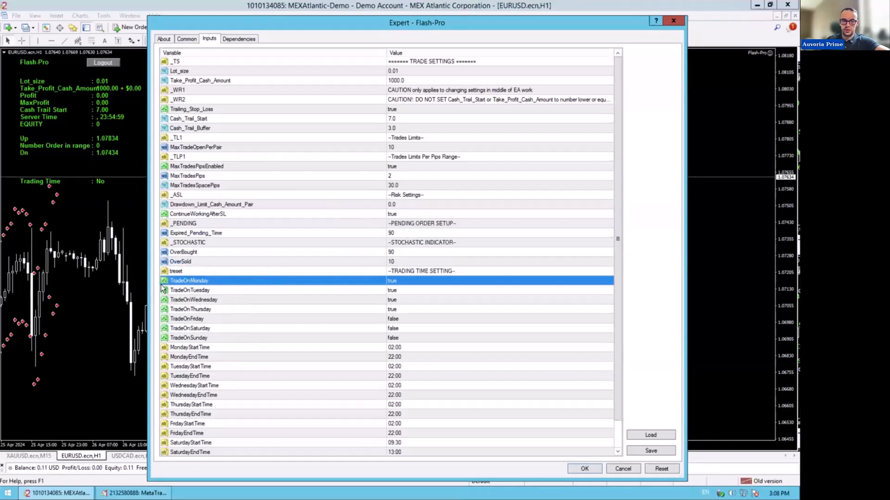
mouse_move(277, 295)
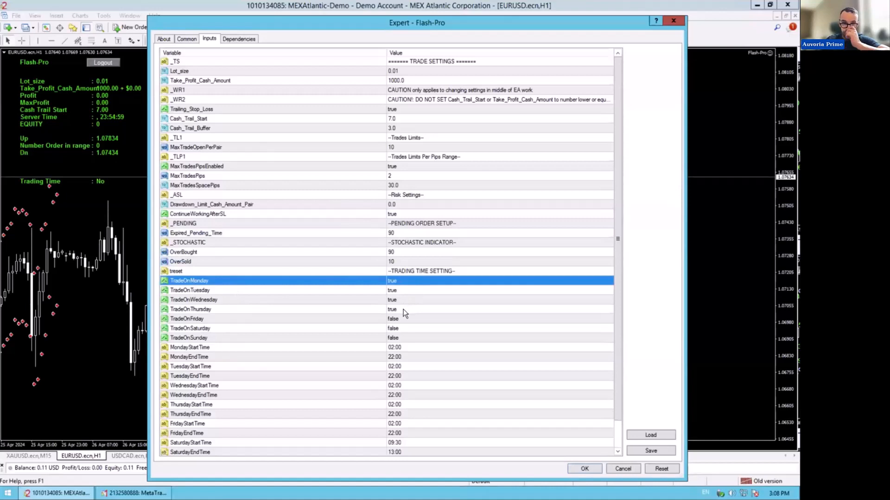
click(405, 318)
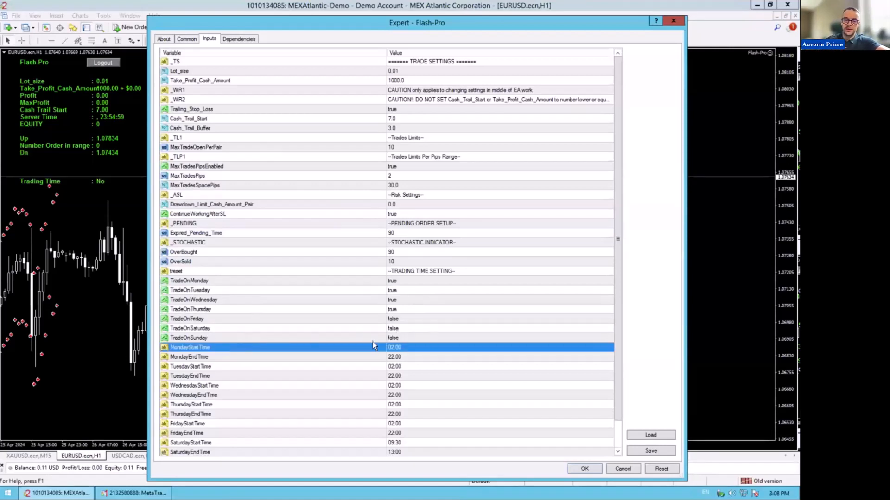
mouse_move(205, 361)
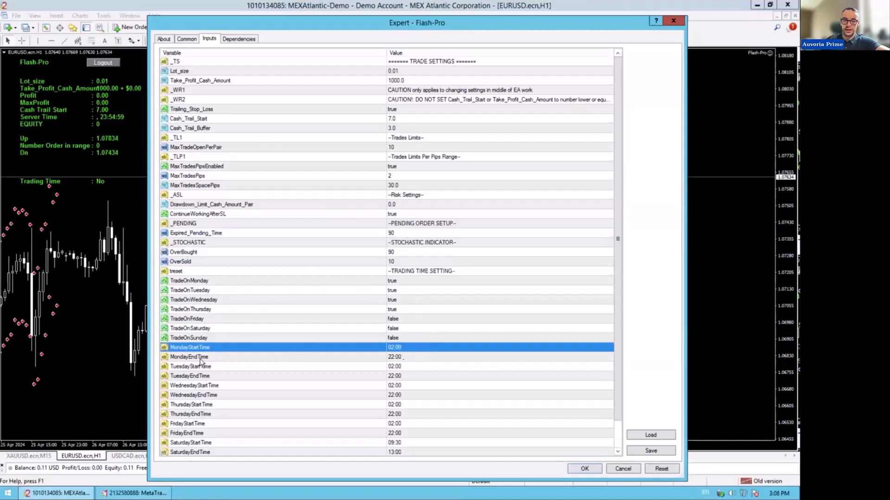
click(402, 357)
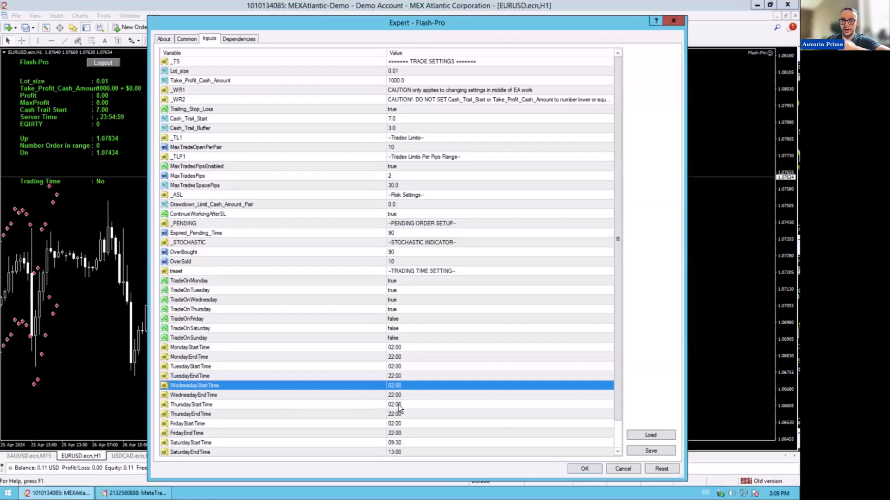
mouse_move(399, 400)
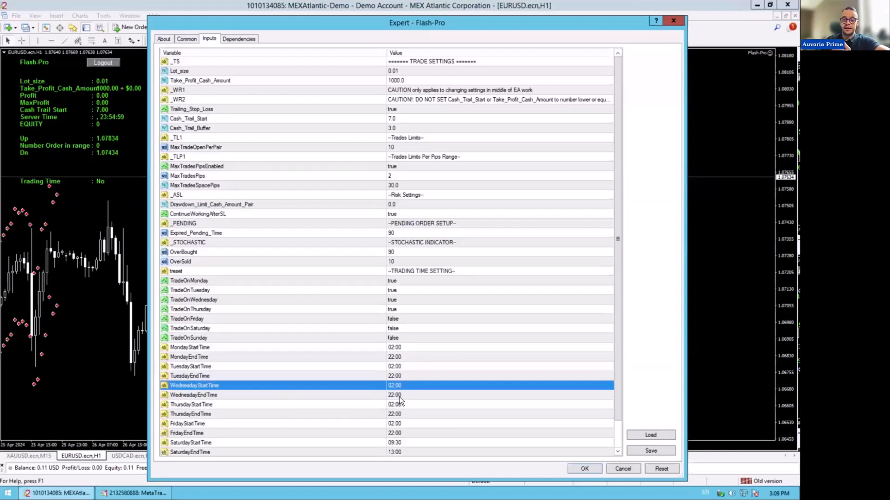
mouse_move(386, 299)
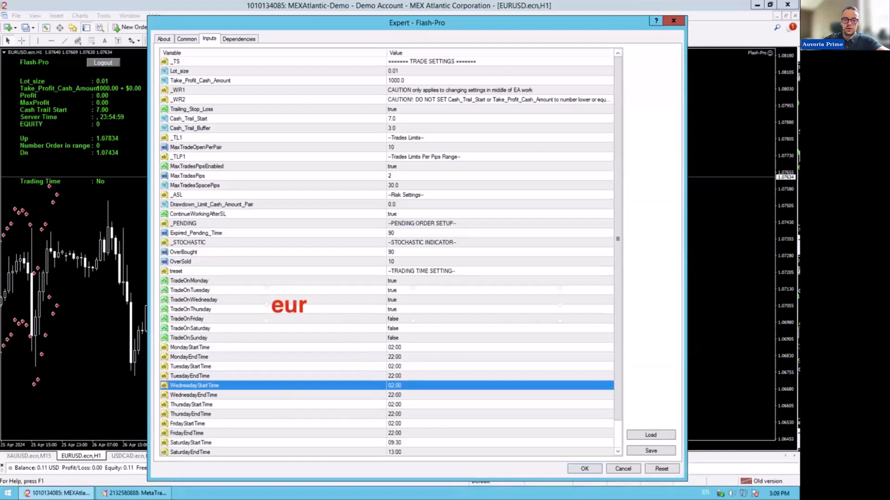
text(usd usdcad)
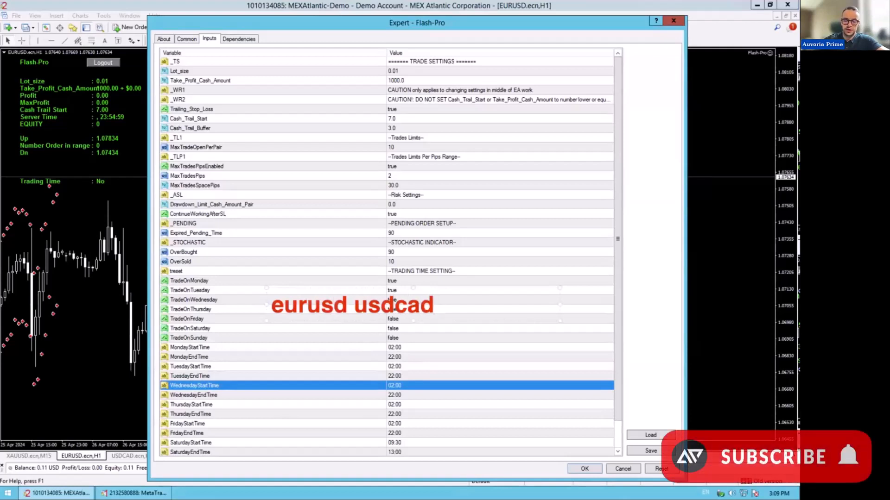
text(nzdusd)
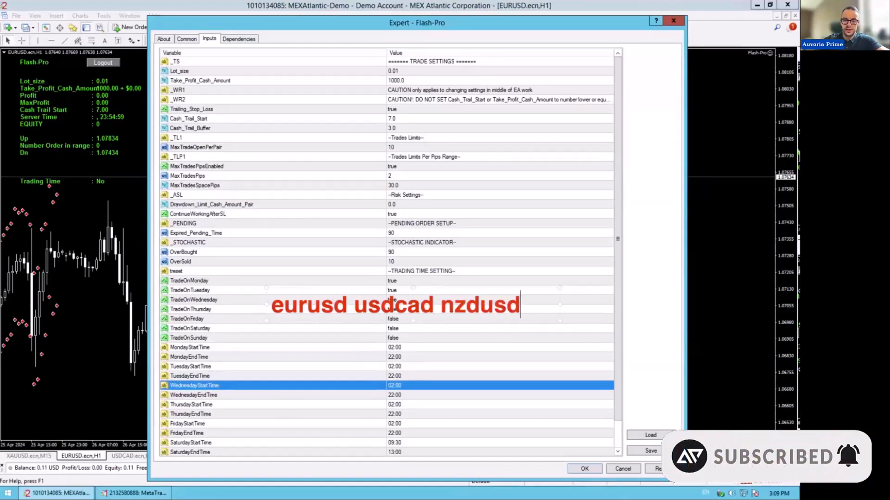
text(g)
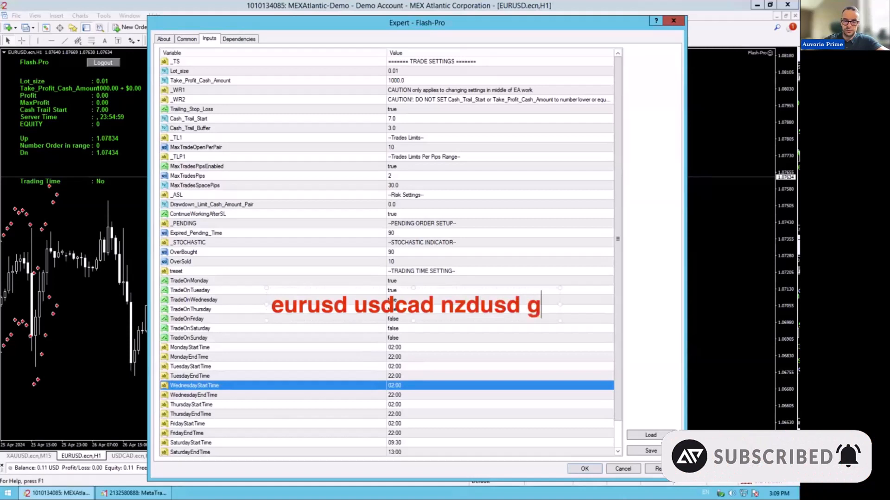
text(gbpusd)
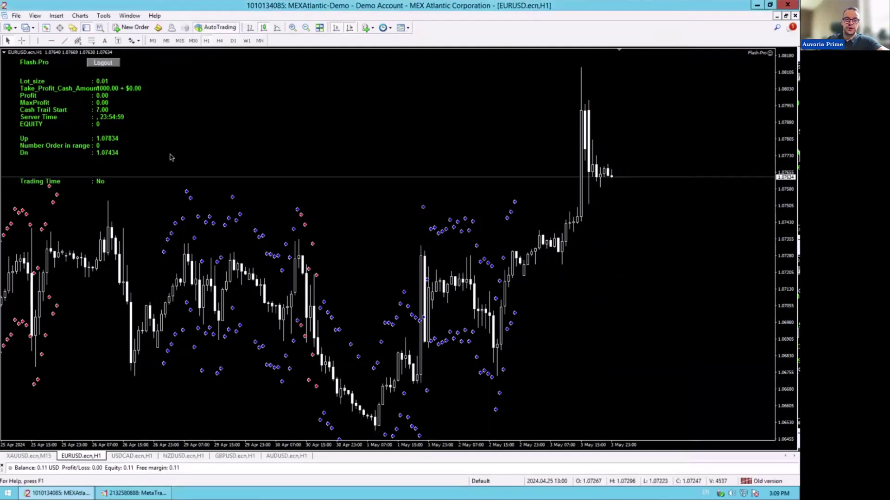
Step: Draw an annotation highlighting the H1 timeframe on the Flash-Pro EURUSD chart
drag(172, 161, 199, 59)
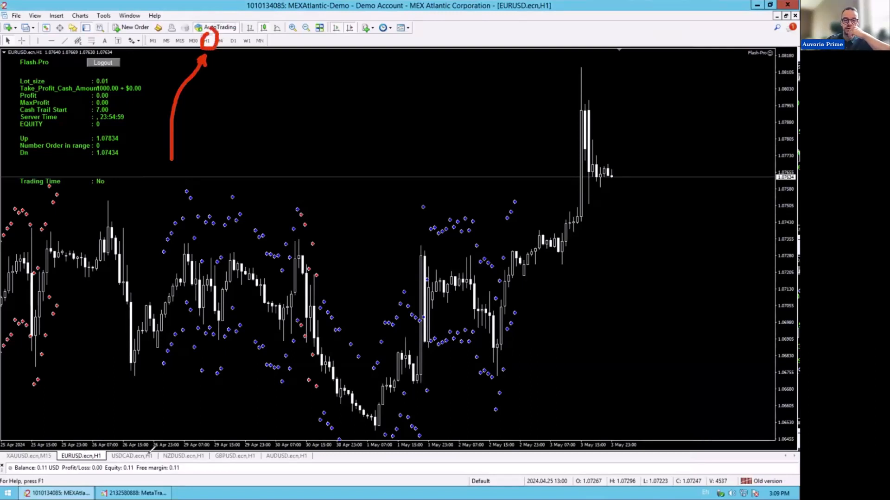
mouse_move(386, 285)
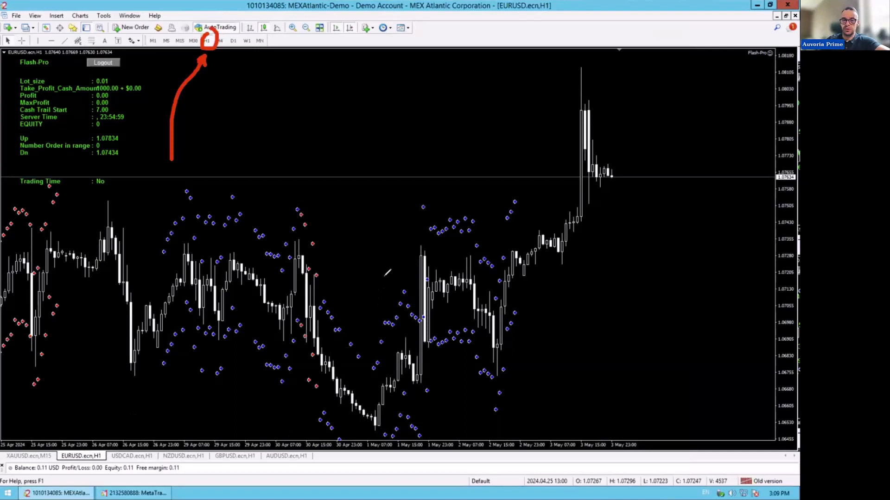
mouse_move(14, 310)
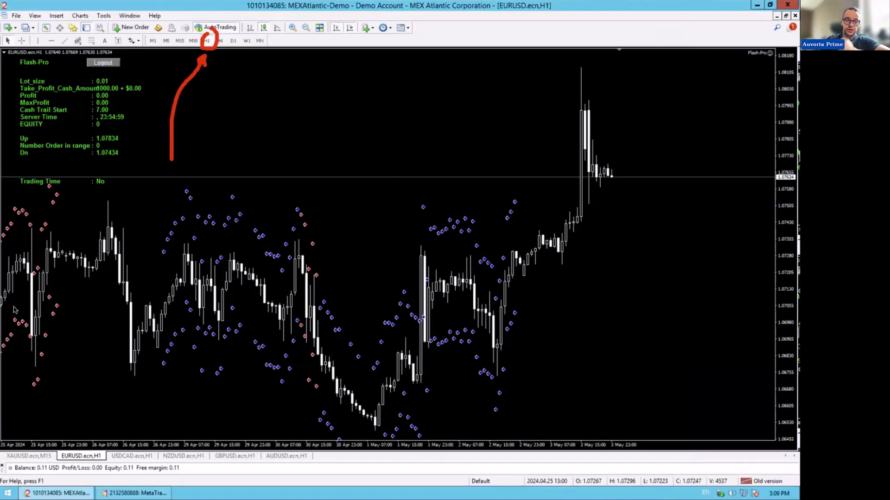